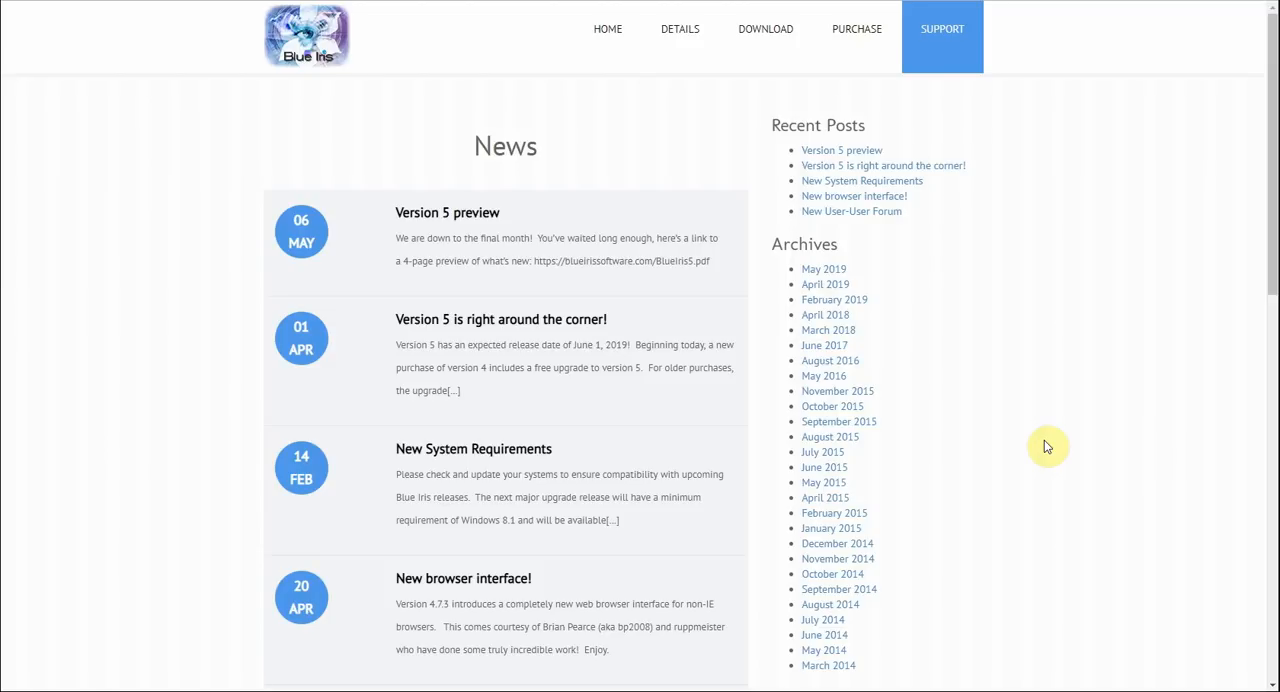
{"action": "mouse_move", "coordinate": [436, 232]}
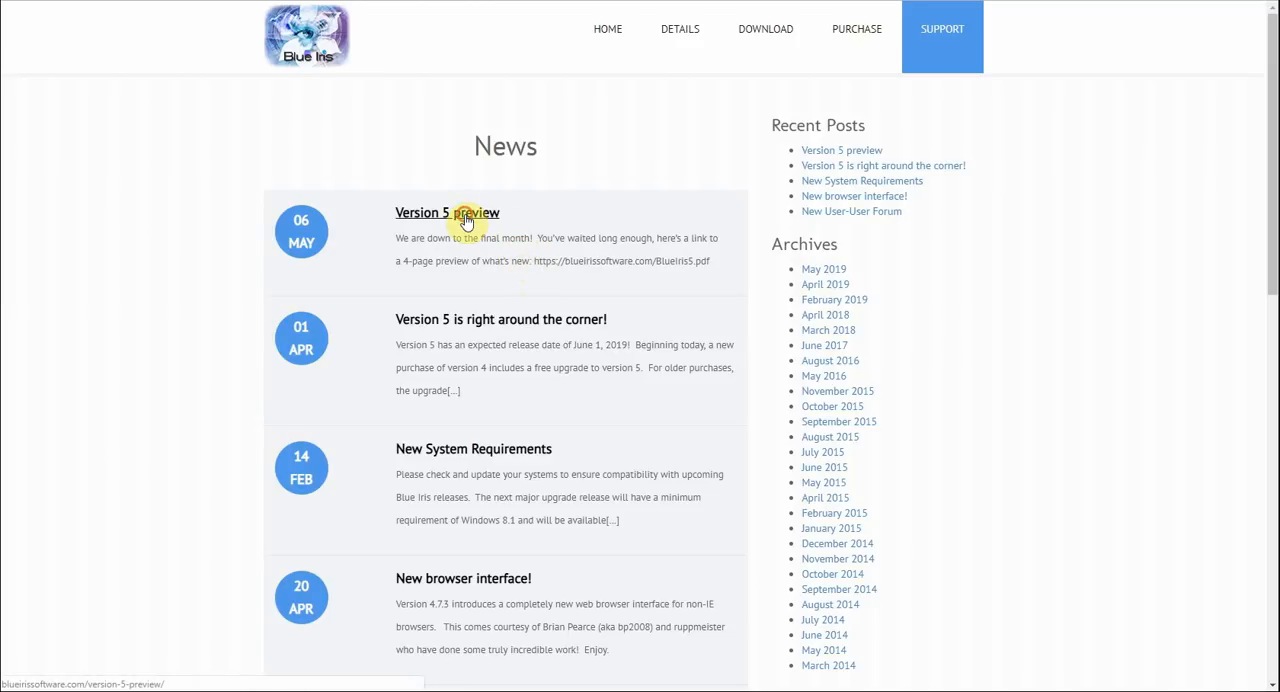
- Open the 'Version 5 preview' news post and its linked Blue Iris 5 preview PDF
{"action": "left_click", "coordinate": [448, 212]}
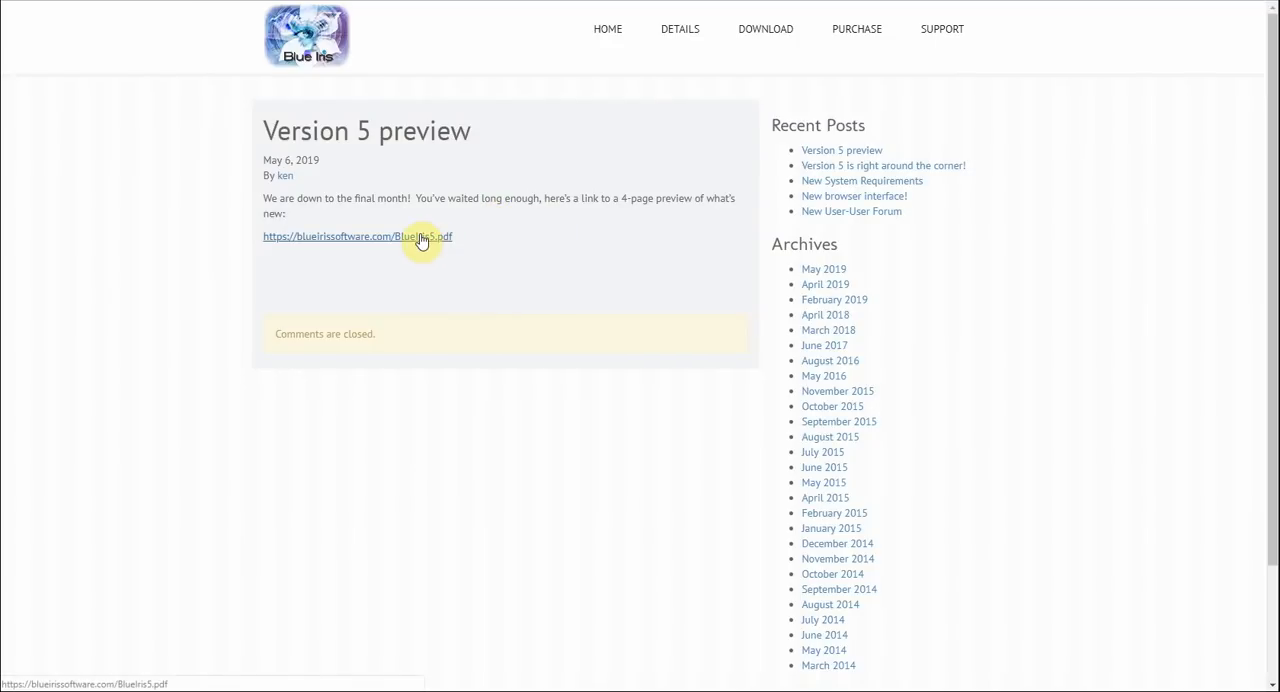
{"action": "left_click", "coordinate": [418, 236]}
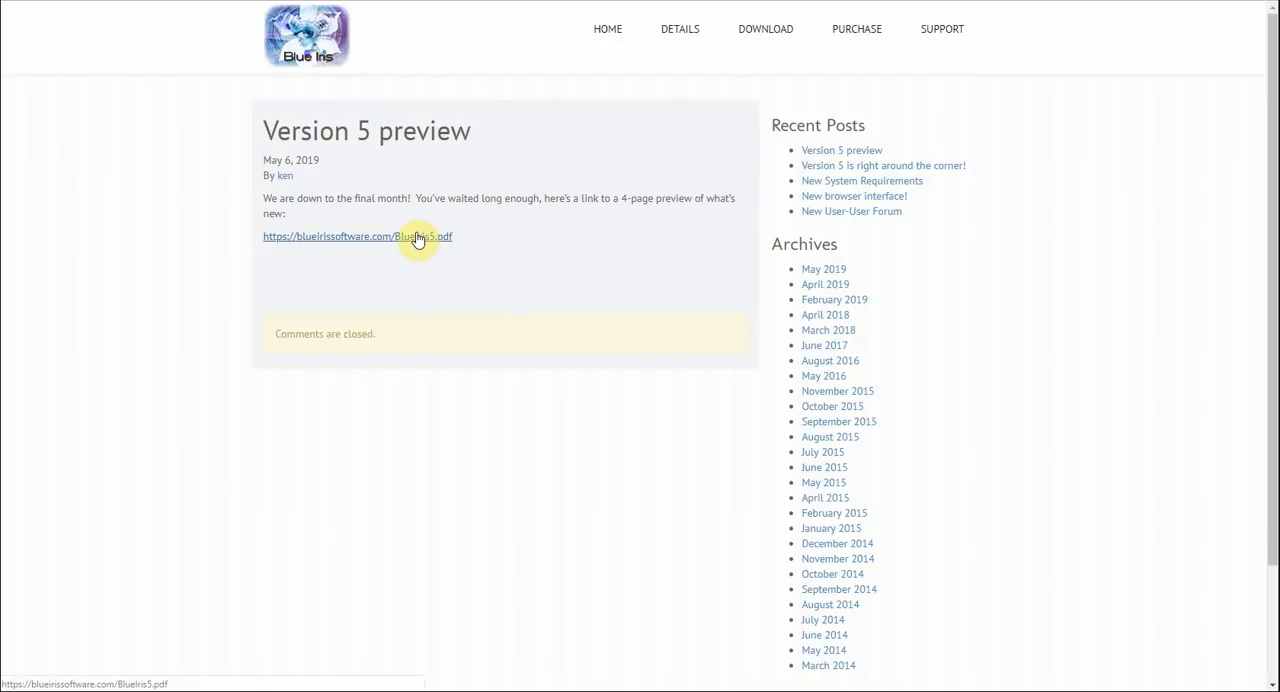
- Open BlueIris5.pdf in Chrome's viewer at page 1 of 4, 'What's New'
{"action": "left_click", "coordinate": [356, 236]}
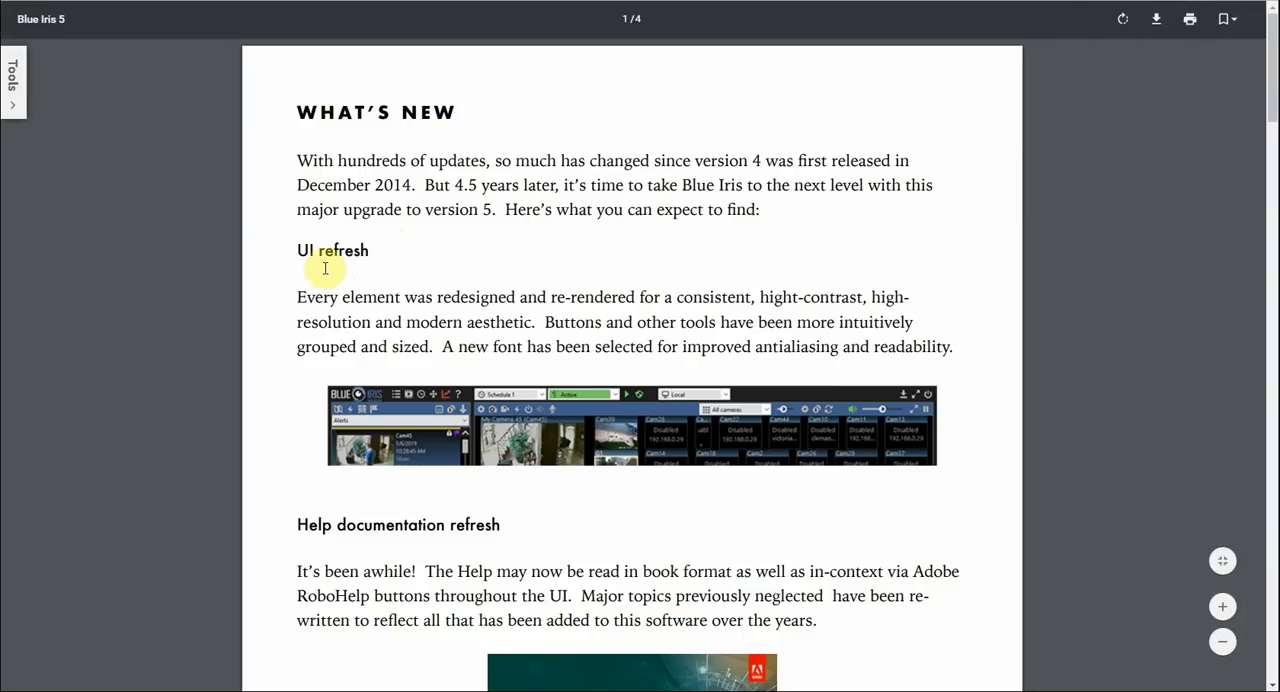
{"action": "mouse_move", "coordinate": [496, 246]}
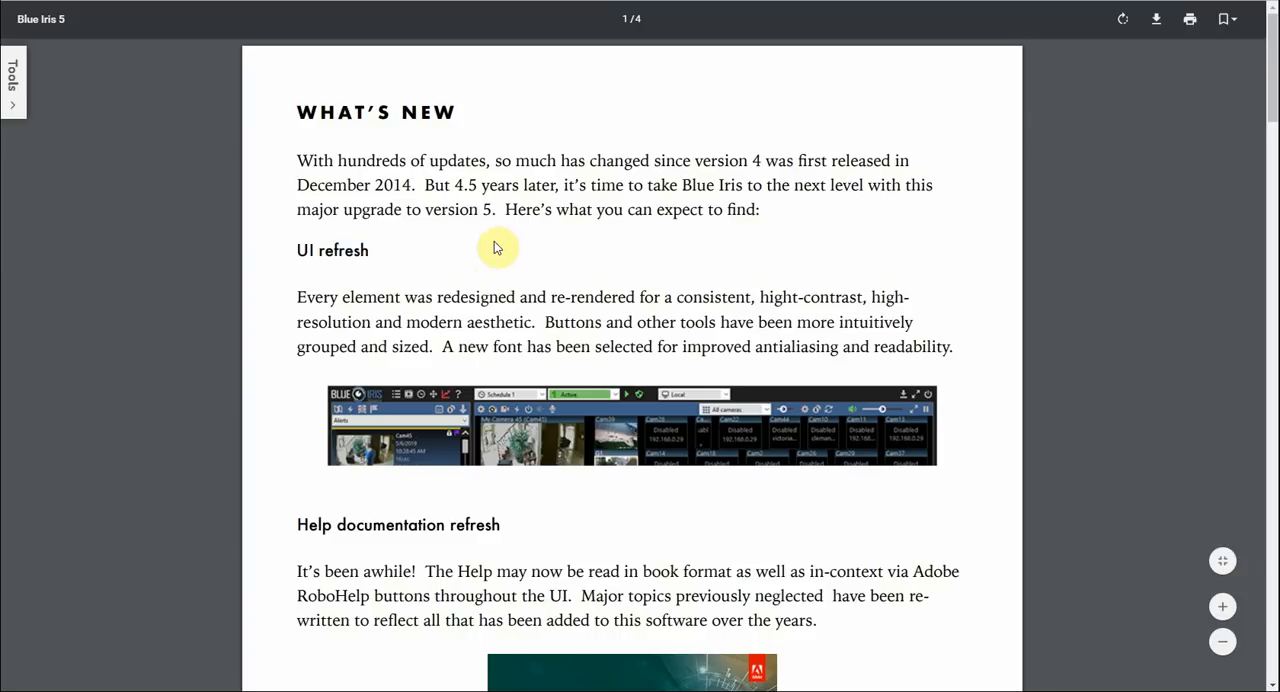
{"action": "mouse_move", "coordinate": [38, 472]}
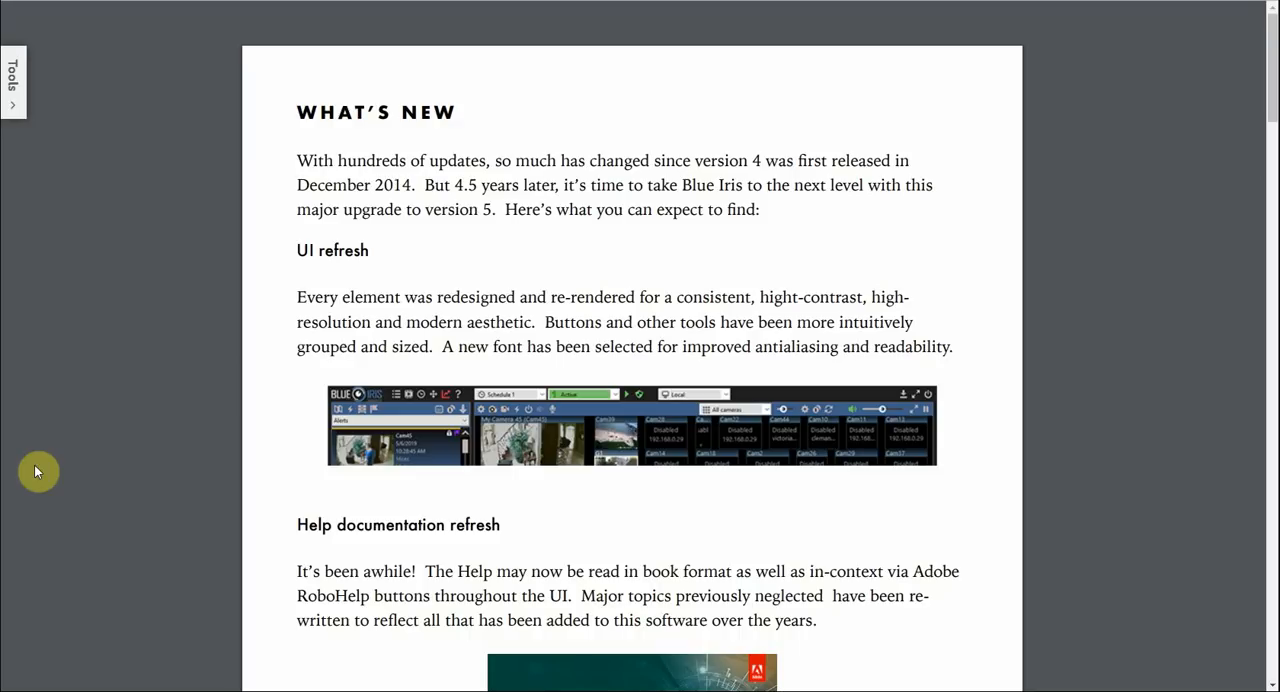
{"action": "scroll", "scroll_direction": "down", "scroll_amount": 3}
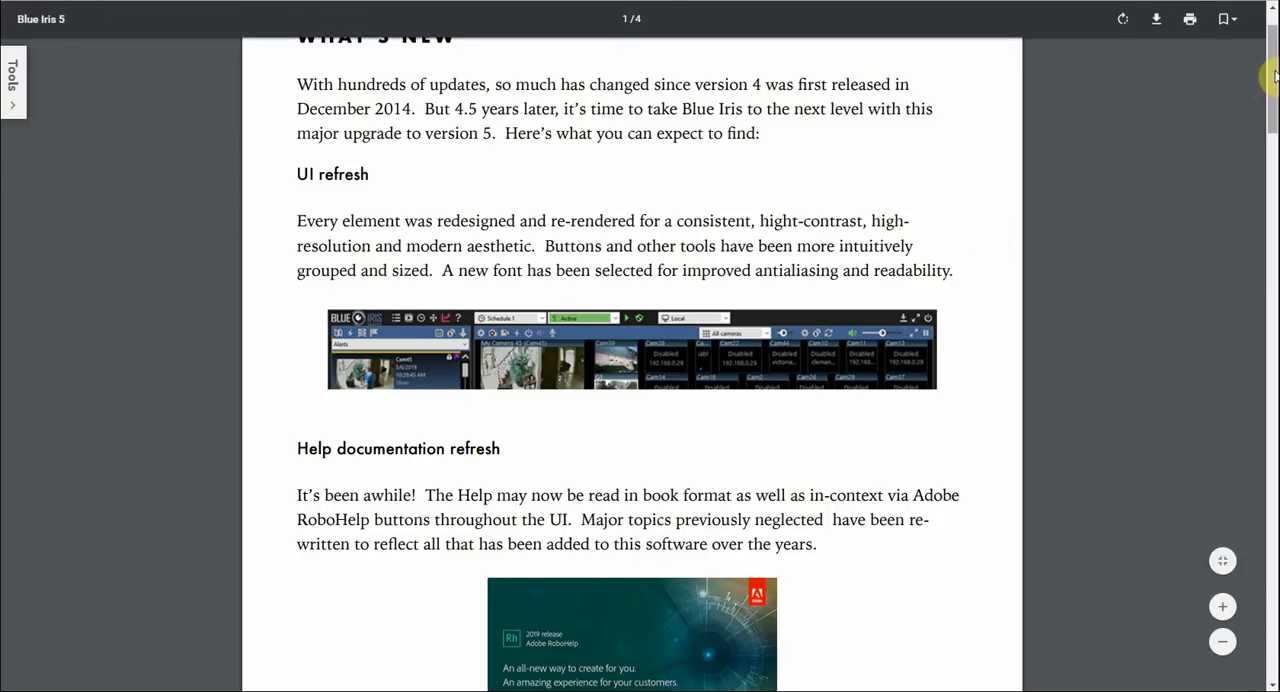
- Scroll past High DPI awareness and Remote management to the alert action sections
{"action": "scroll", "scroll_direction": "down", "scroll_amount": 3}
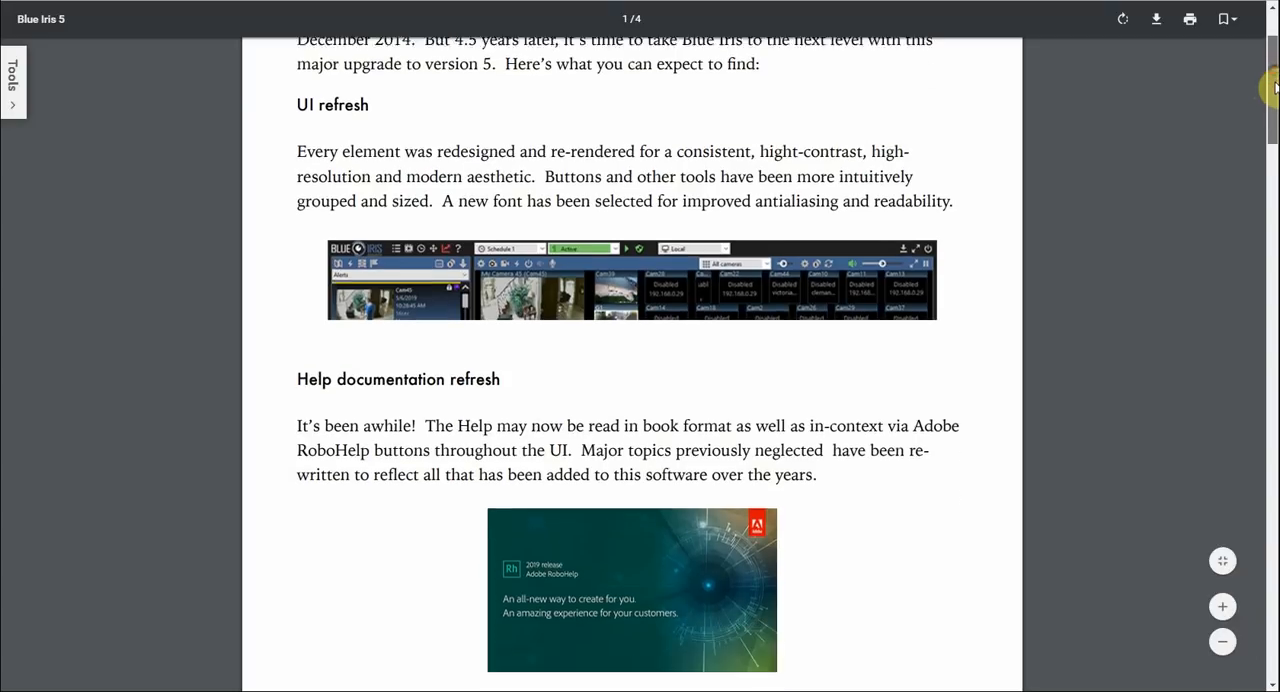
{"action": "scroll", "scroll_direction": "down", "scroll_amount": 3}
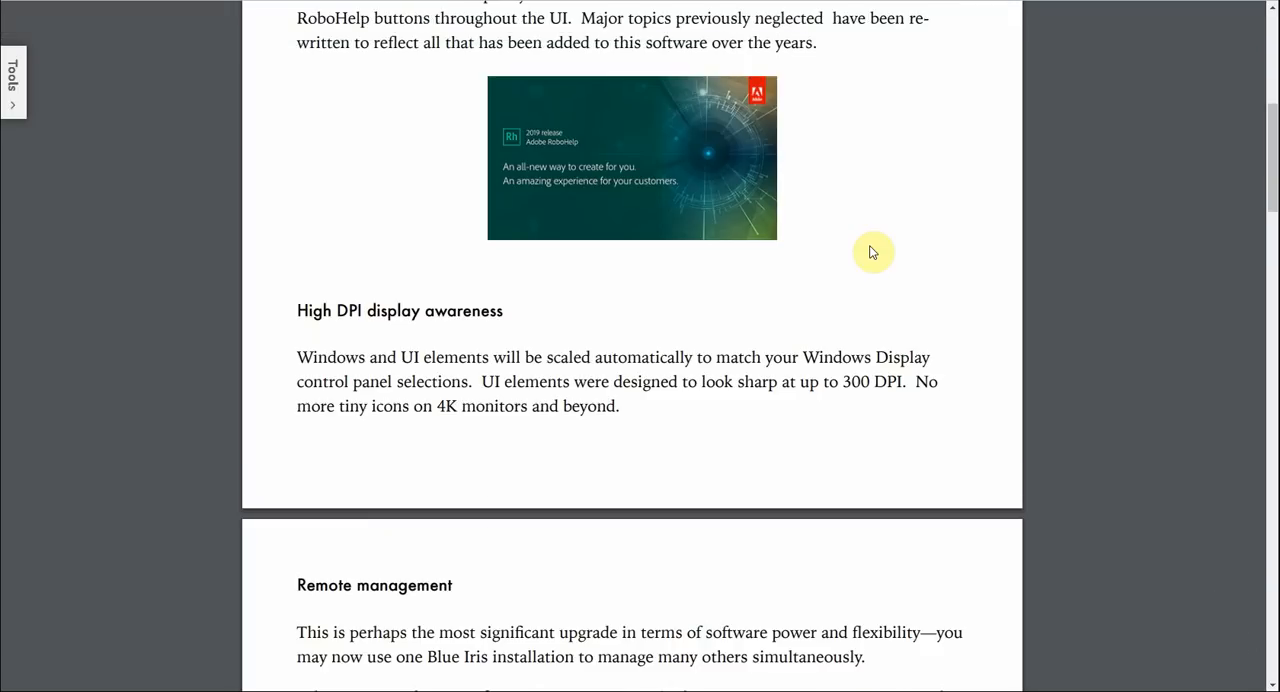
{"action": "mouse_move", "coordinate": [844, 276]}
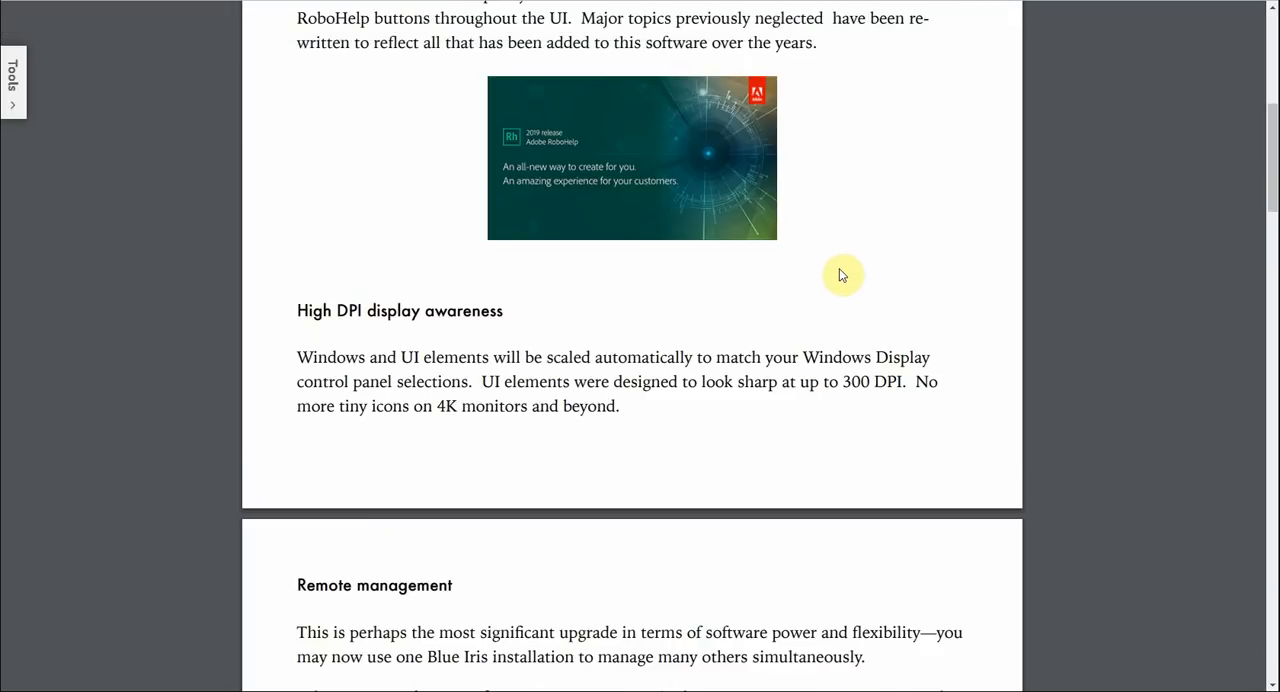
{"action": "scroll", "scroll_direction": "down", "scroll_amount": 3}
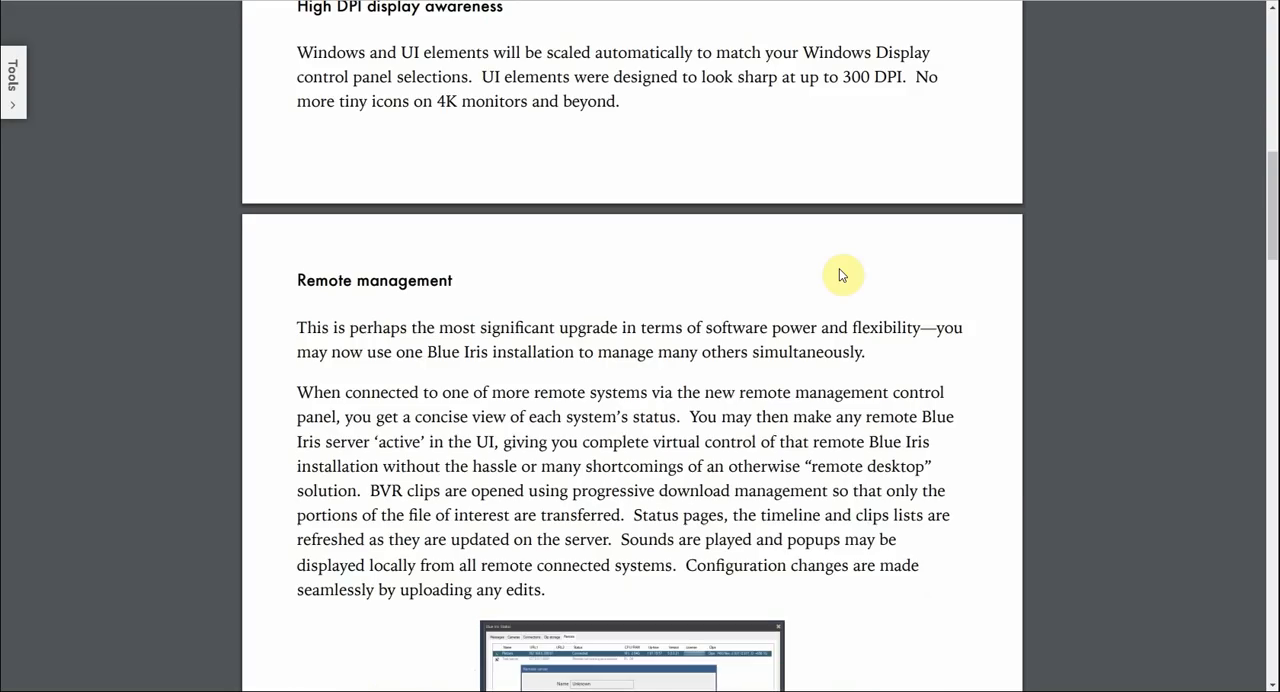
{"action": "scroll", "scroll_direction": "down", "scroll_amount": 3}
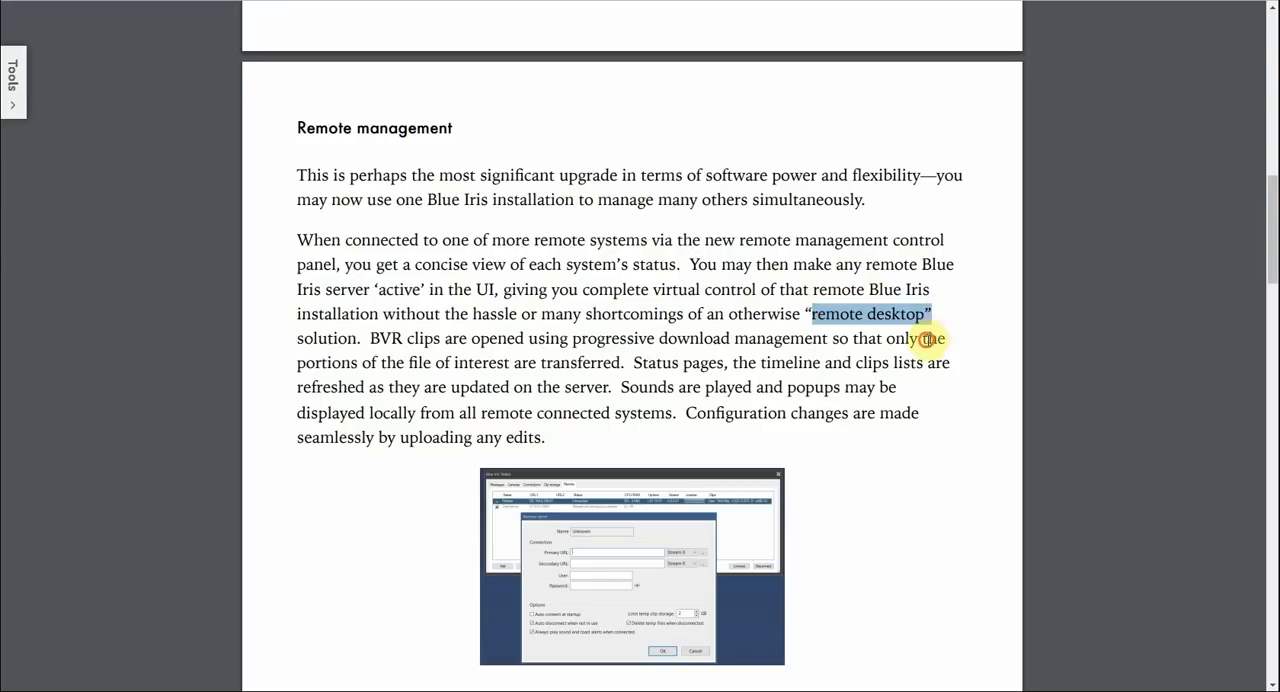
{"action": "scroll", "scroll_direction": "down", "scroll_amount": 3}
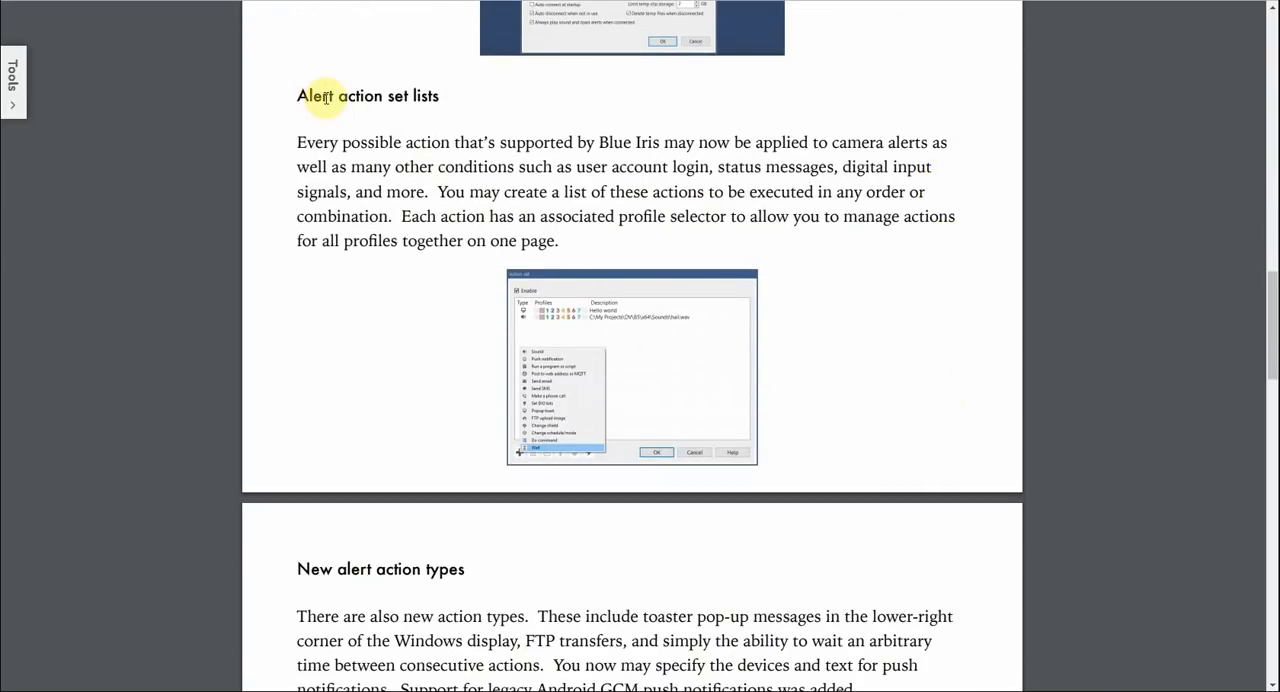
{"action": "mouse_move", "coordinate": [740, 232]}
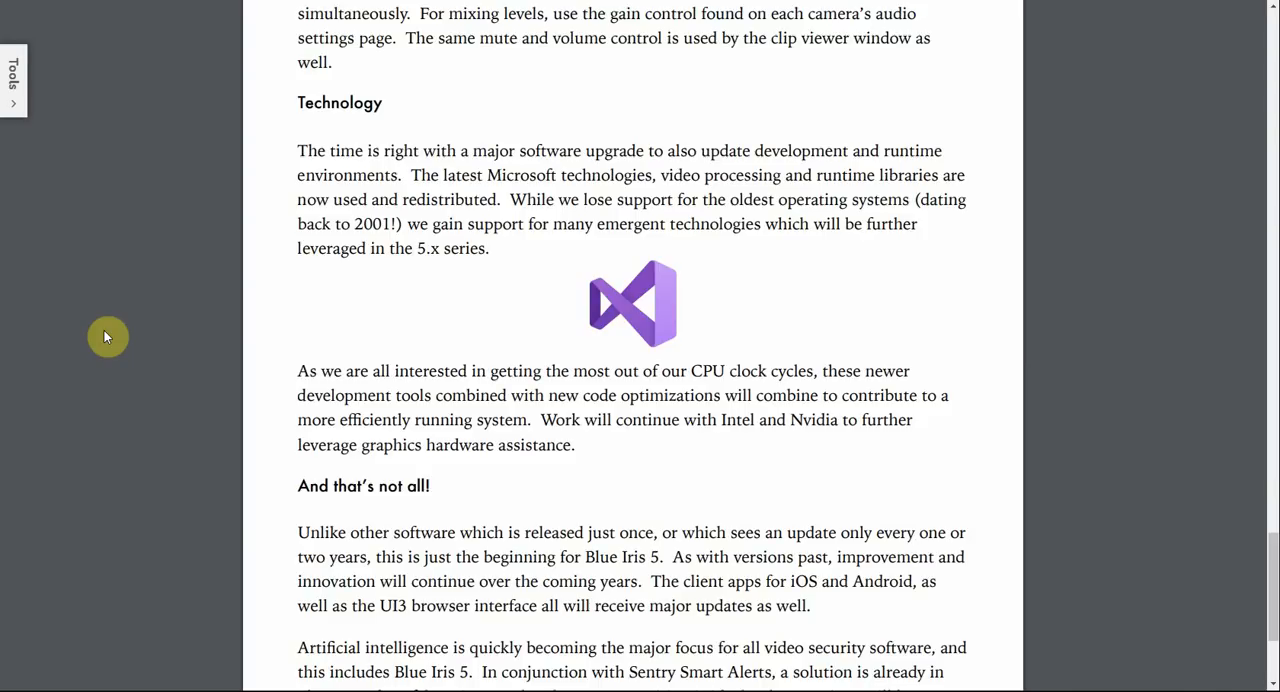
{"action": "mouse_move", "coordinate": [556, 308]}
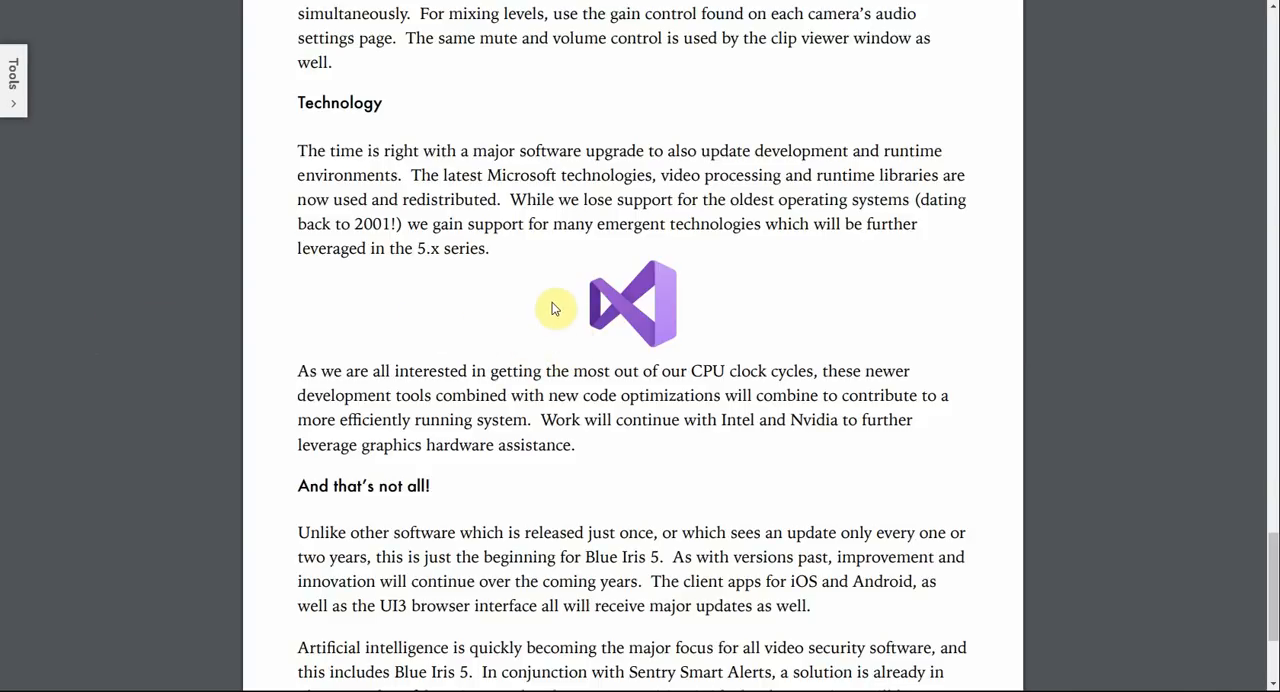
- Scroll to the closing thank-you paragraph, briefly highlighting text in the AI paragraph
{"action": "scroll", "scroll_direction": "down", "scroll_amount": 3}
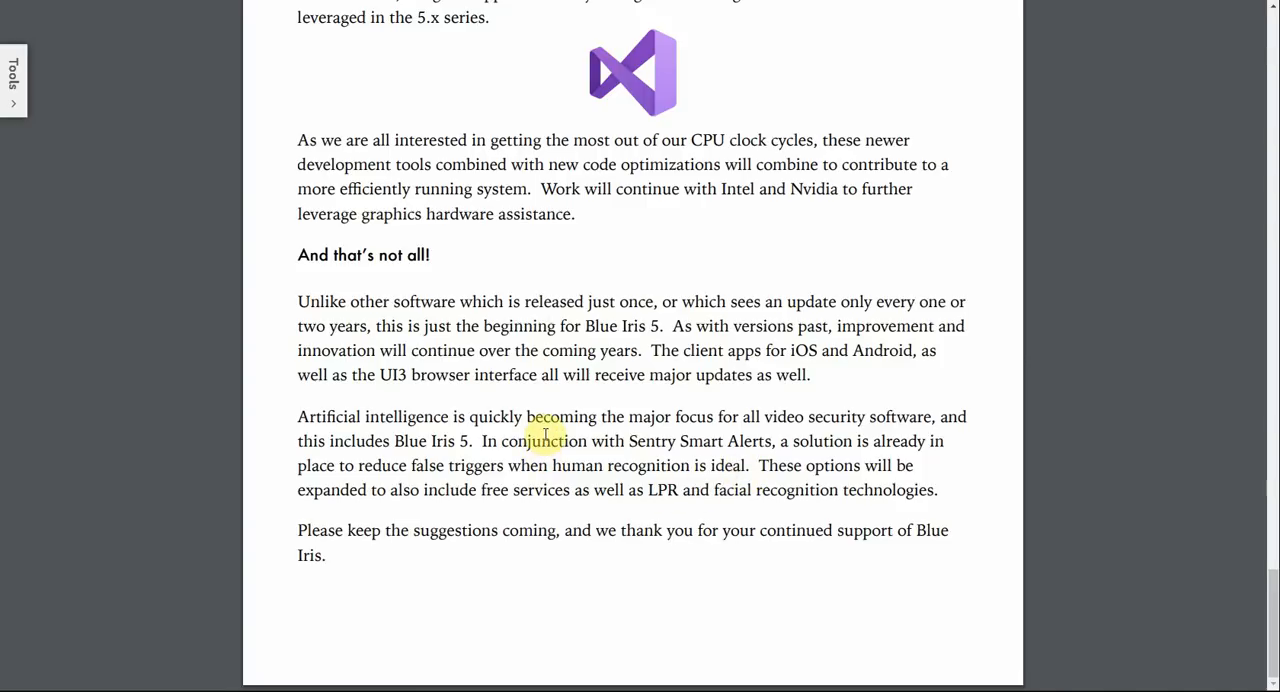
{"action": "mouse_move", "coordinate": [630, 448]}
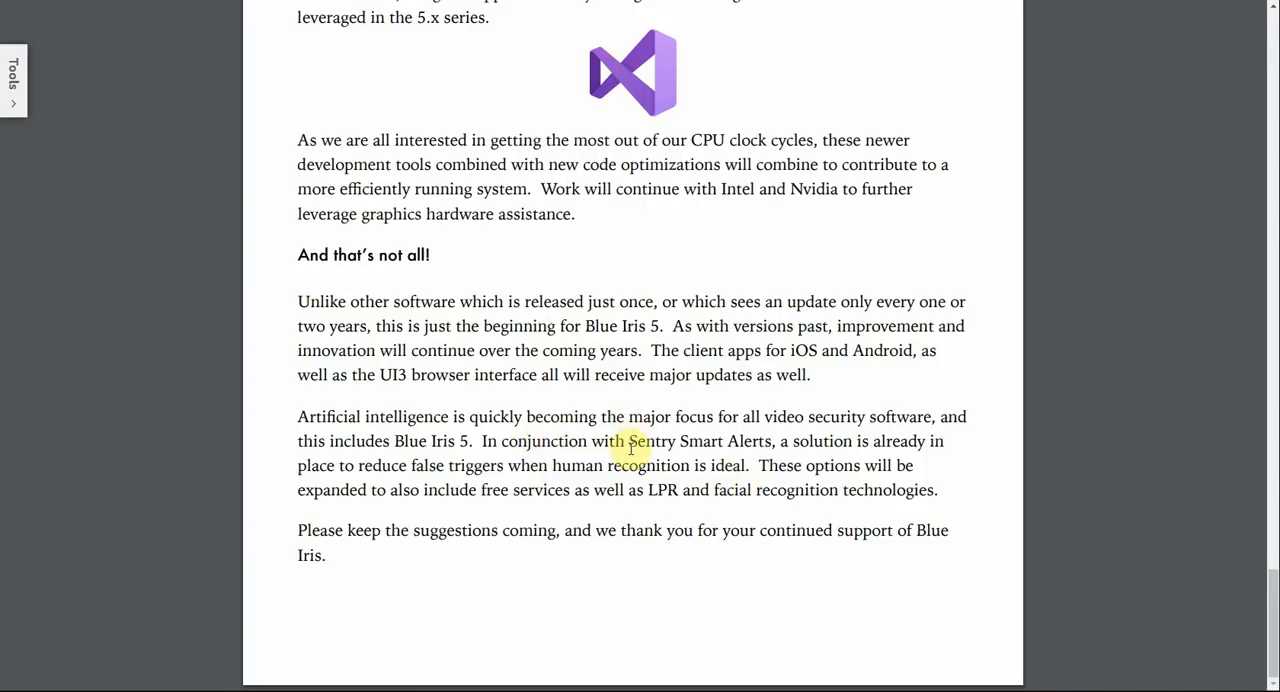
{"action": "left_click_drag", "start_coordinate": [628, 440], "coordinate": [770, 440]}
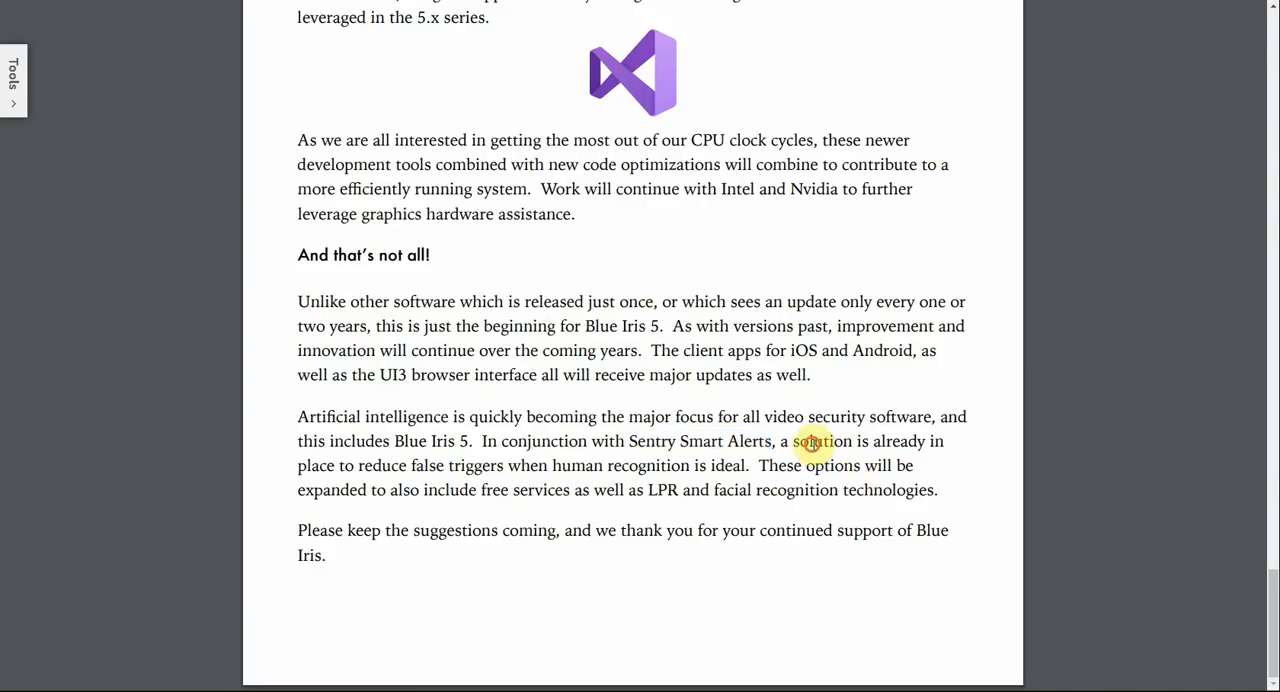
{"action": "mouse_move", "coordinate": [624, 440]}
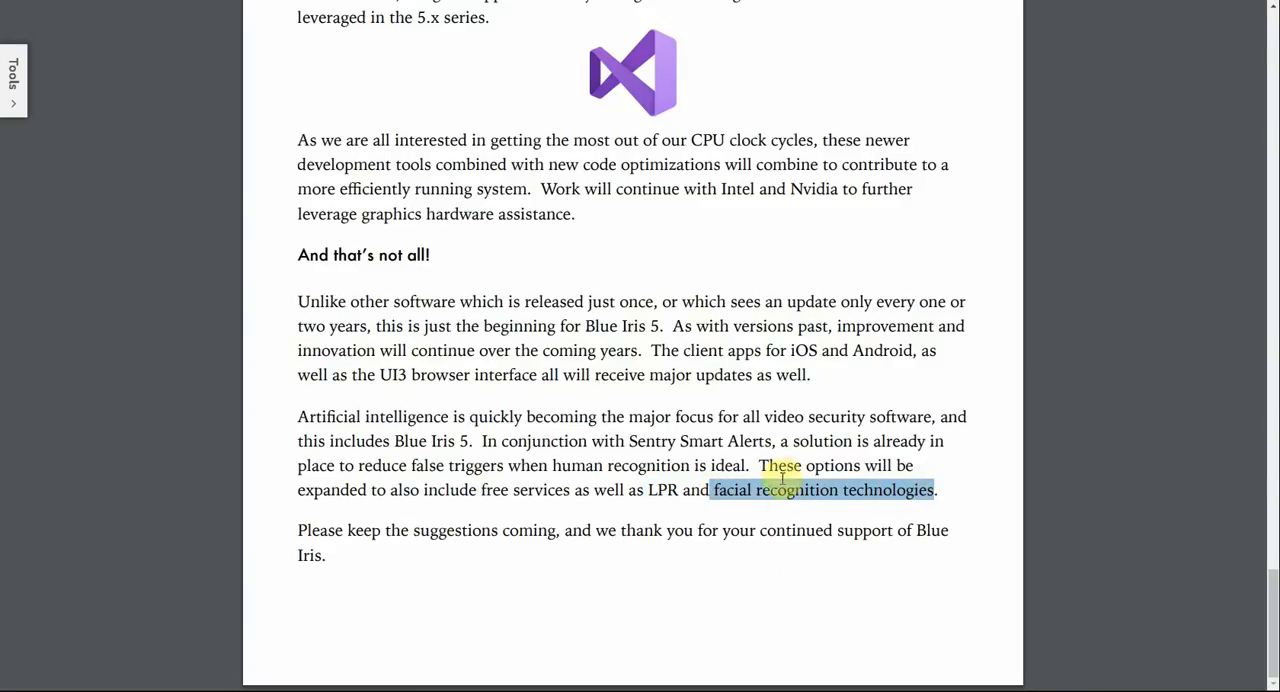
{"action": "left_click", "coordinate": [658, 490]}
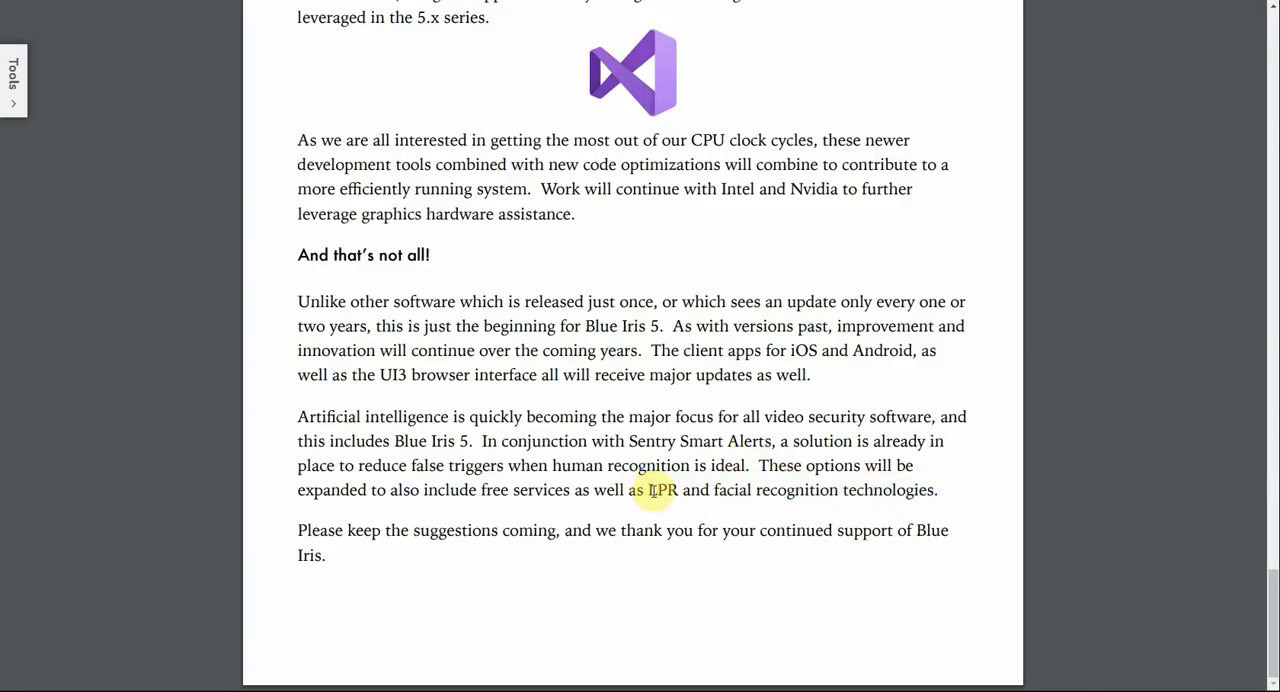